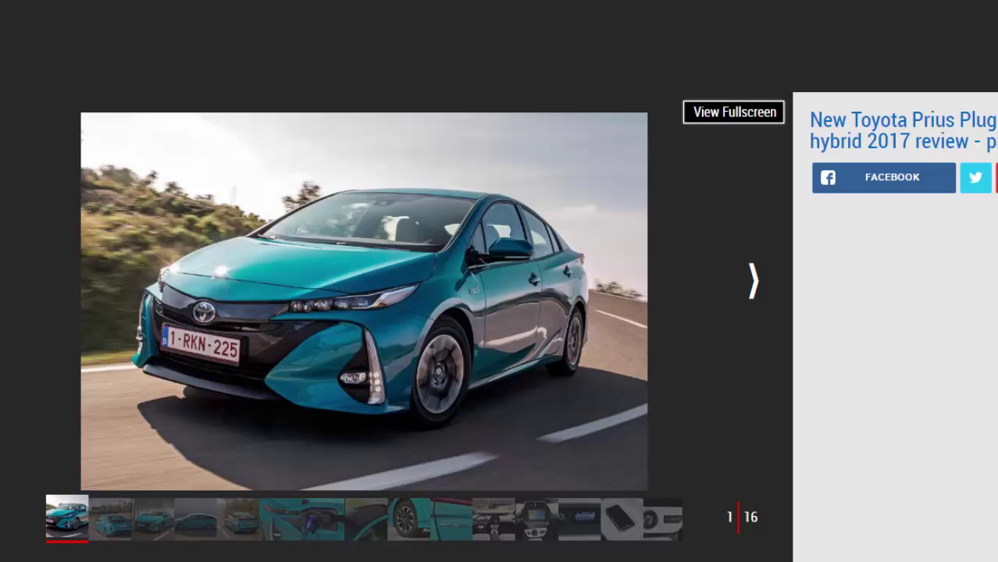
Advance past the rear-view photo to photo 3 of 16, the Prius on a misty forest road
{"action": "left_click", "coordinate": [753, 280]}
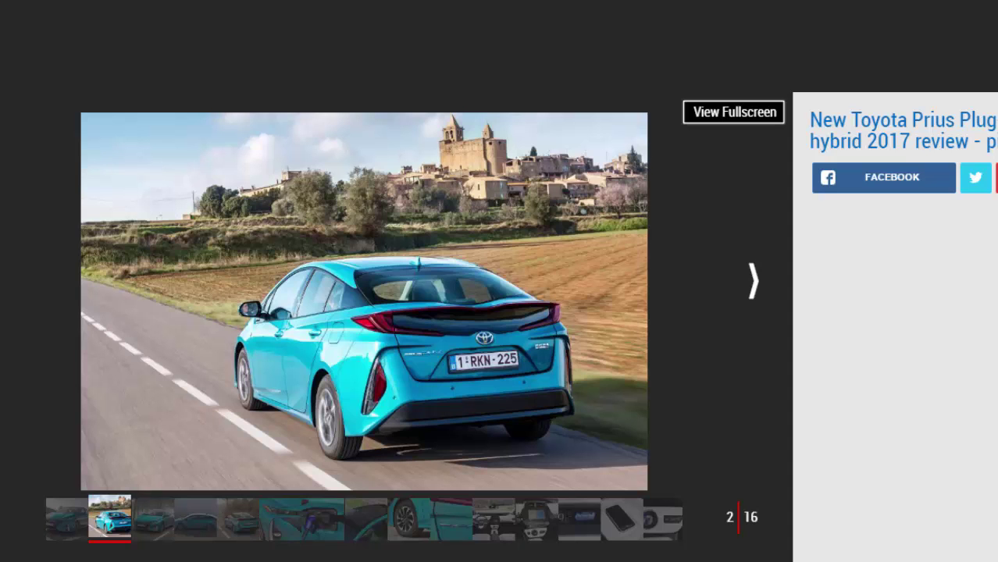
{"action": "left_click", "coordinate": [750, 281]}
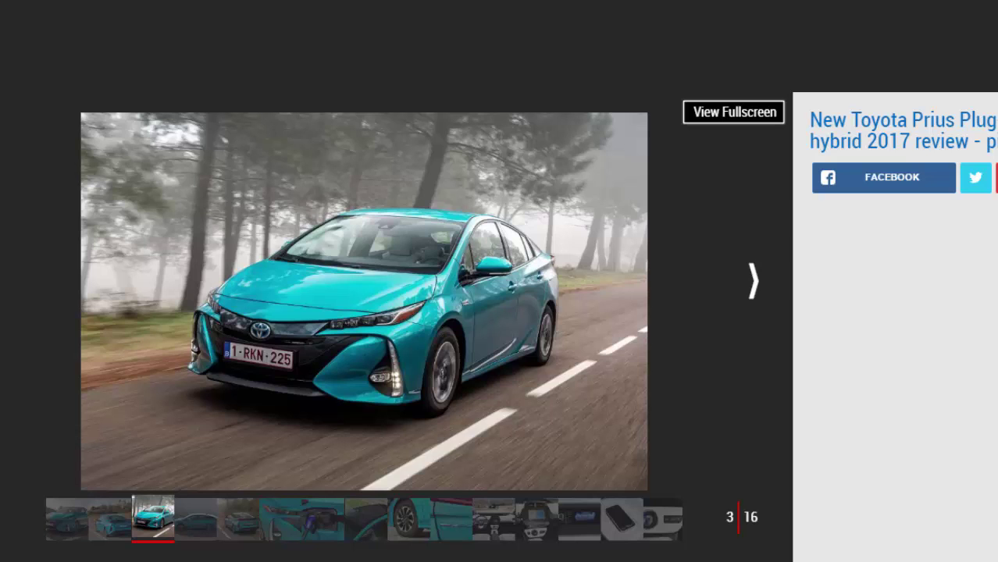
Advance past the side-profile shot to photo 6 of 16, the front headlight close-up
{"action": "left_click", "coordinate": [750, 281]}
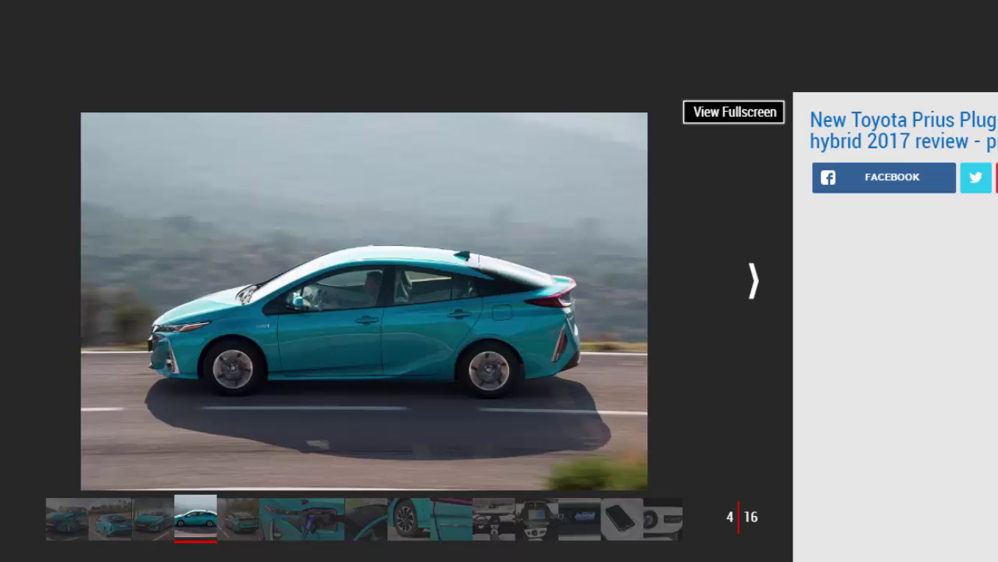
{"action": "left_click", "coordinate": [751, 280]}
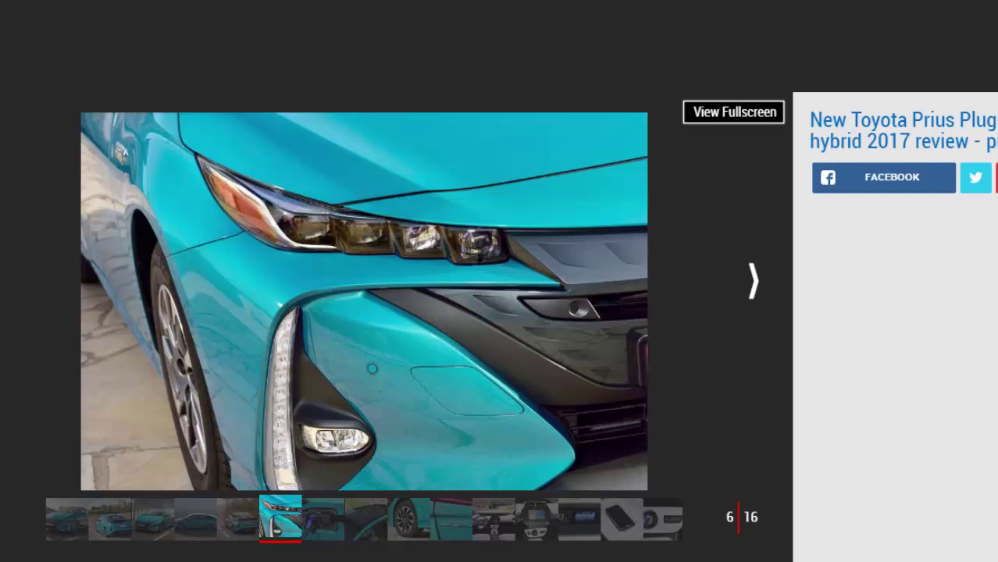
Advance past the charging-port close-up to photo 8 of 16, the solar-panel roof
{"action": "left_click", "coordinate": [751, 280]}
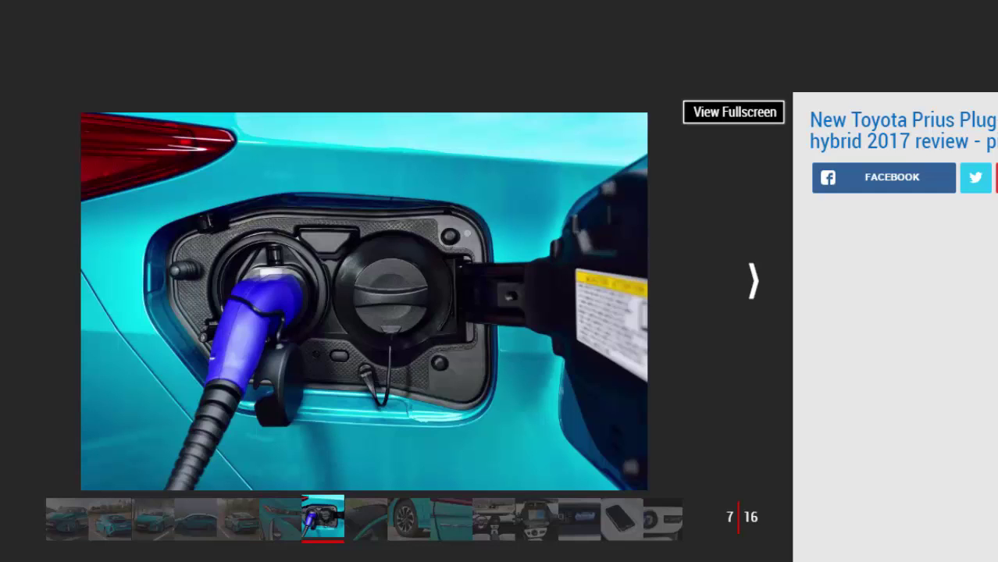
{"action": "left_click", "coordinate": [750, 282]}
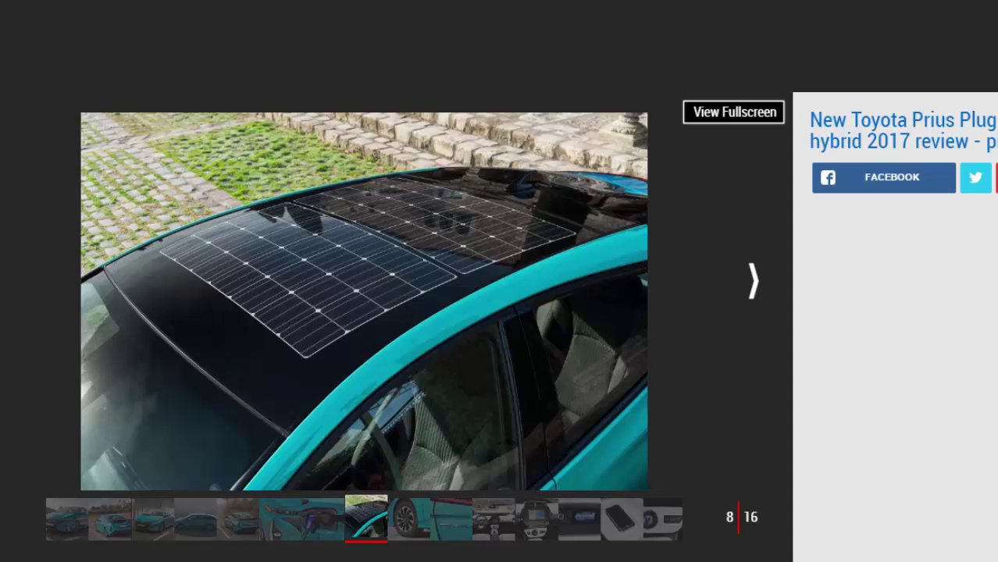
Advance to photo 9 of 16, the front wheel and alloy rim close-up
{"action": "left_click", "coordinate": [753, 281]}
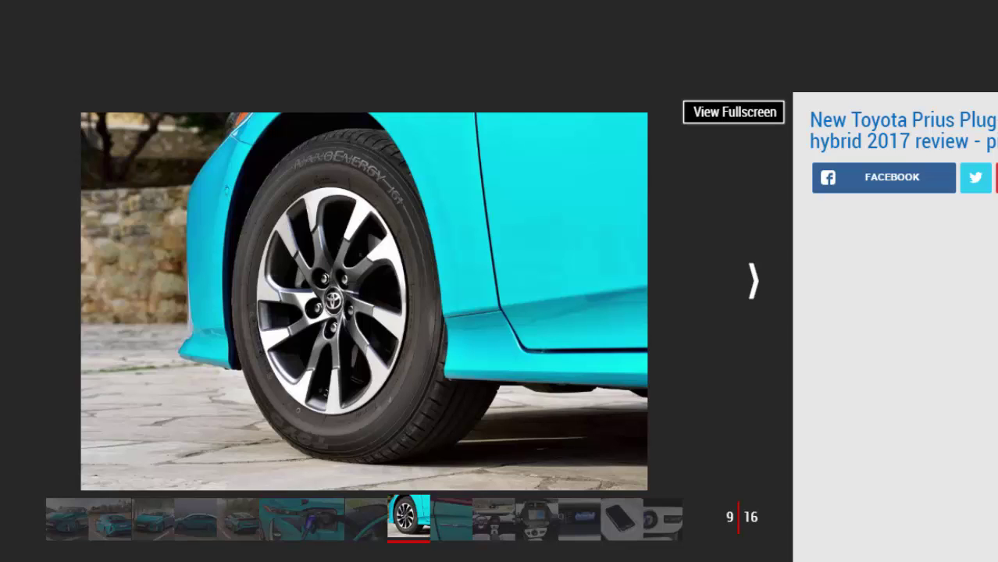
Advance past the Prius PHV badge to photo 11 of 16, the interior dashboard and seats
{"action": "left_click", "coordinate": [750, 281]}
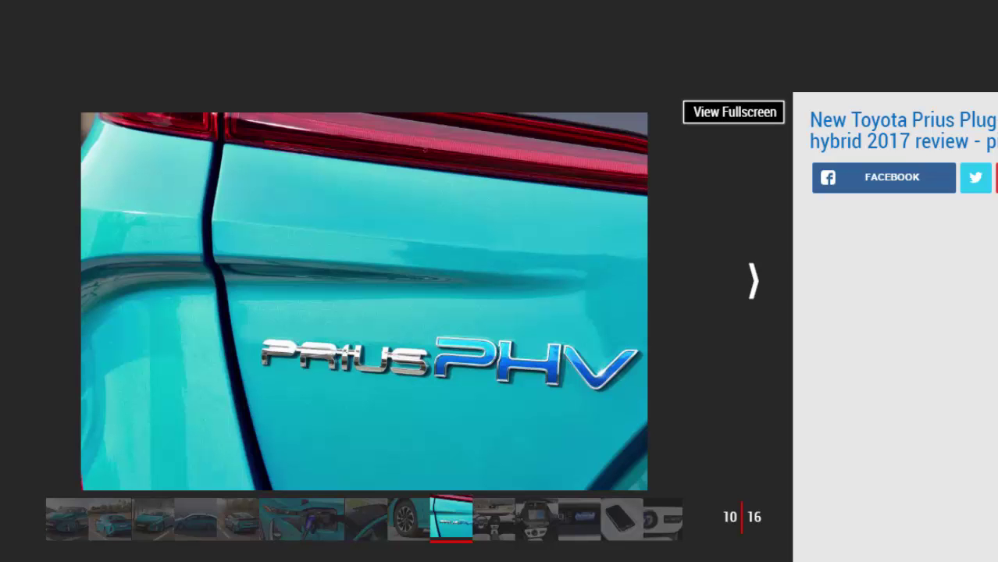
{"action": "left_click", "coordinate": [752, 280]}
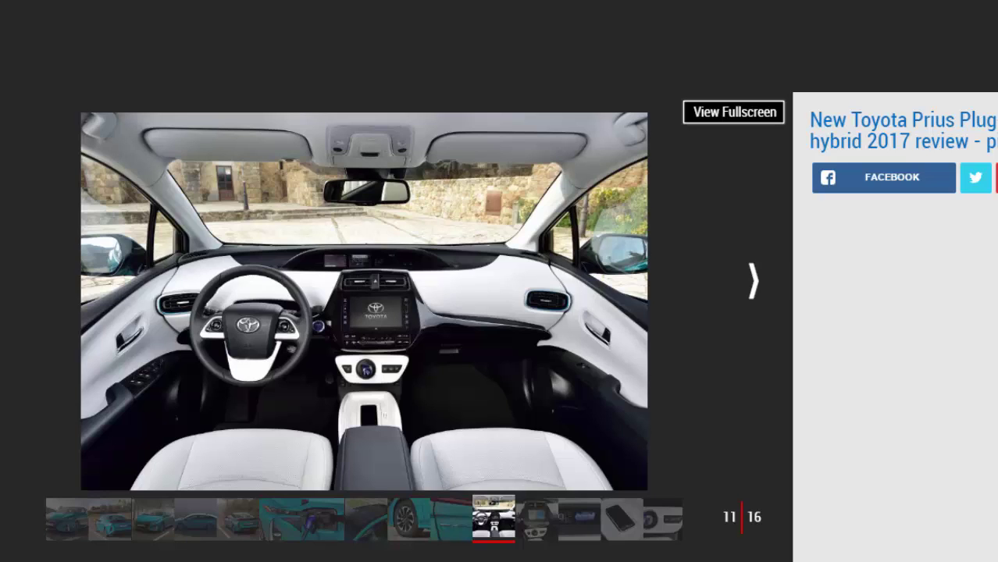
Advance to photo 12 of 16, the centre console touchscreen showing a map
{"action": "left_click", "coordinate": [750, 281]}
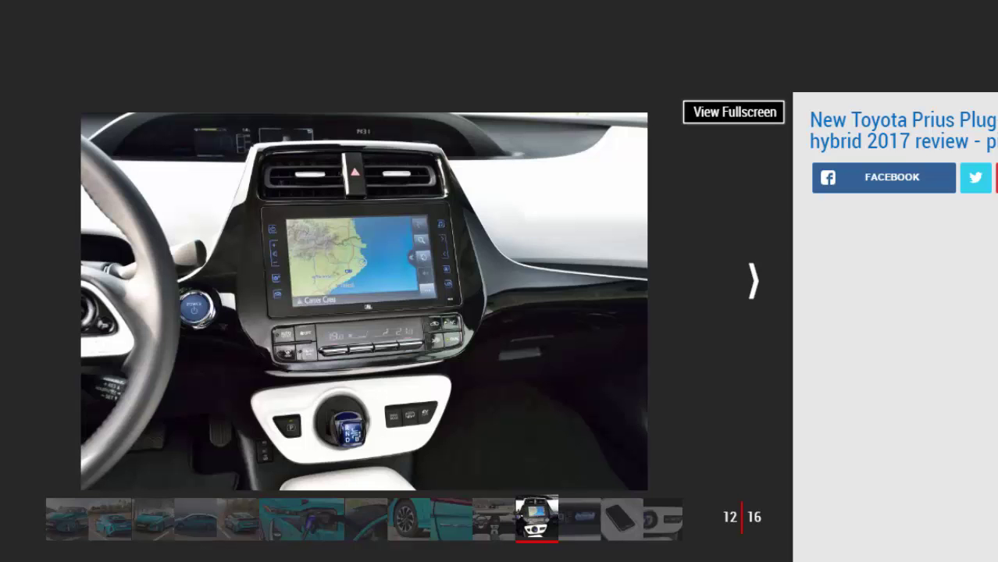
Advance to photo 14 of 16, a phone on the wireless charging pad
{"action": "left_click", "coordinate": [753, 282]}
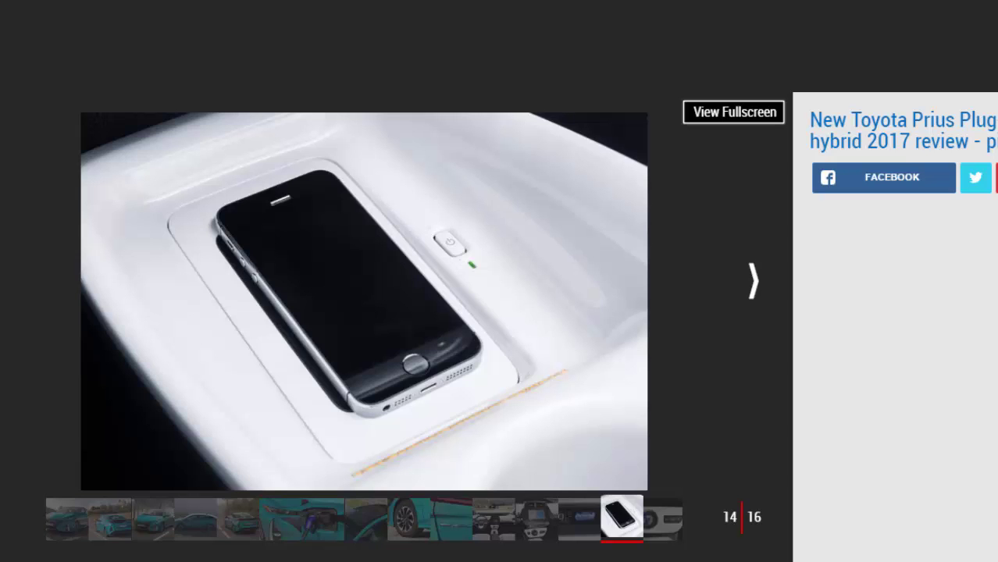
Advance to photo 15 of 16, the gear selector and EV mode buttons
{"action": "left_click", "coordinate": [753, 281]}
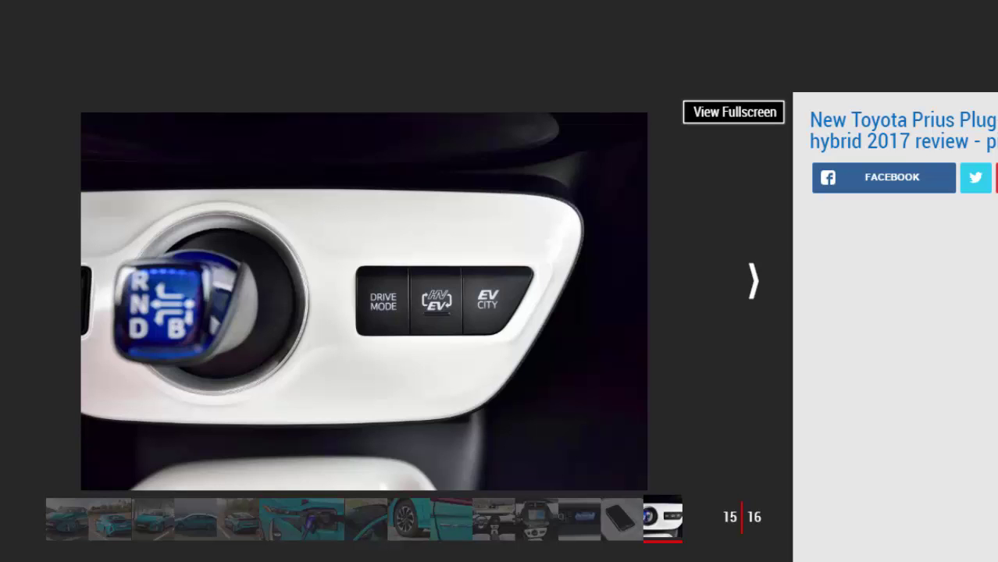
Close the gallery overlay and return to the Prius Plug-in review article
{"action": "left_click", "coordinate": [751, 281]}
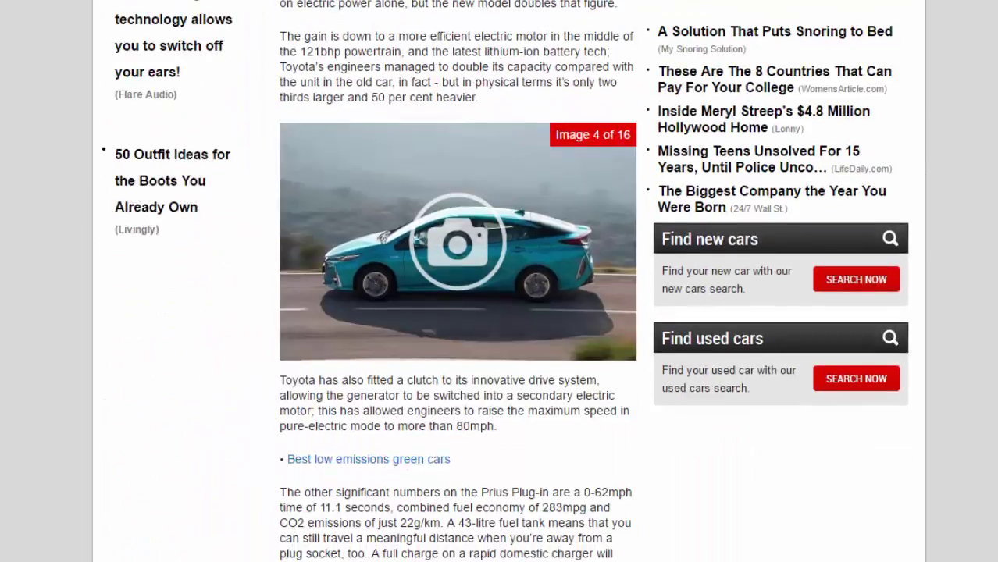
Scroll the review down to the Key specs table near the bottom of the article
{"action": "scroll", "scroll_direction": "down", "scroll_amount": 3}
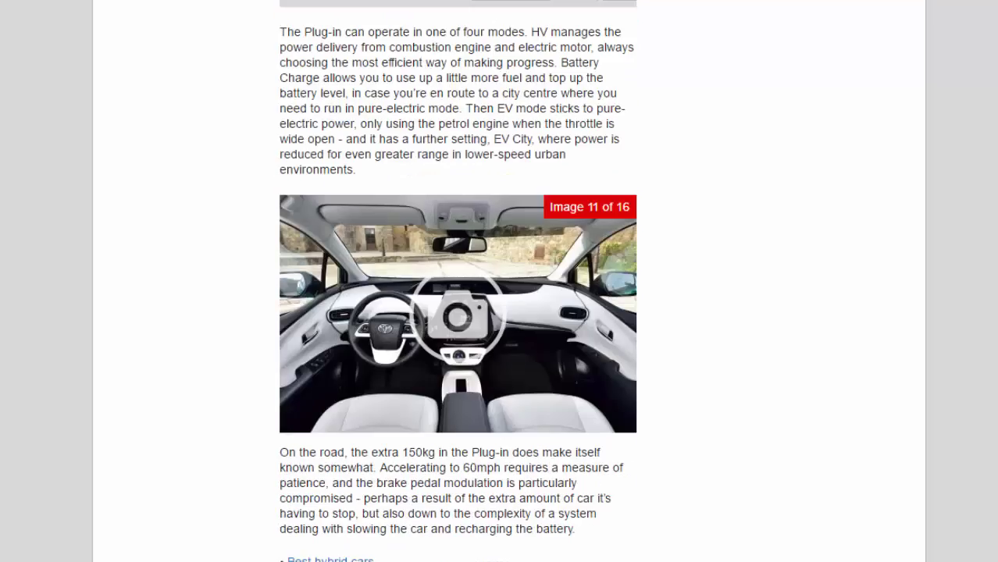
{"action": "scroll", "scroll_direction": "down", "scroll_amount": 3}
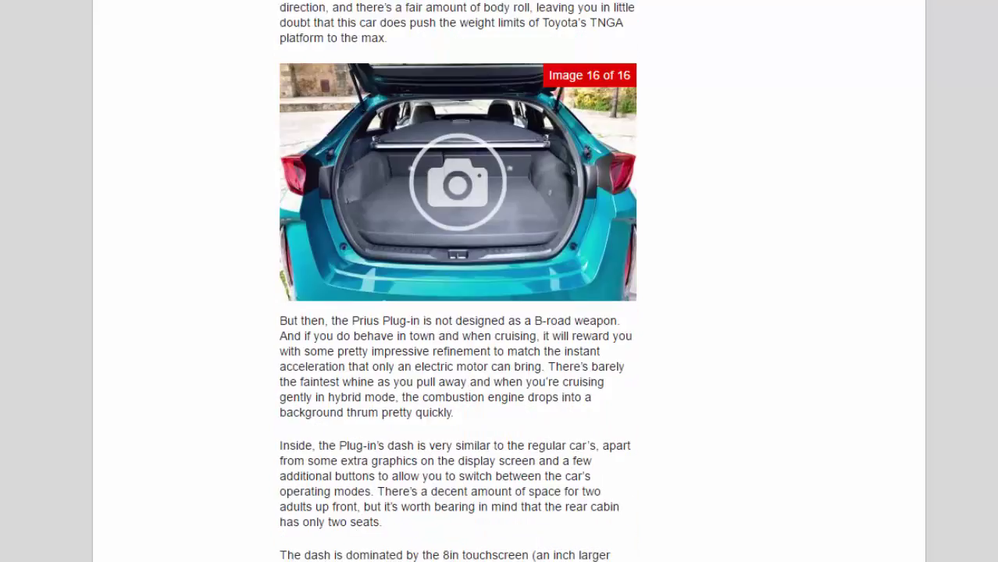
{"action": "scroll", "scroll_direction": "down", "scroll_amount": 3}
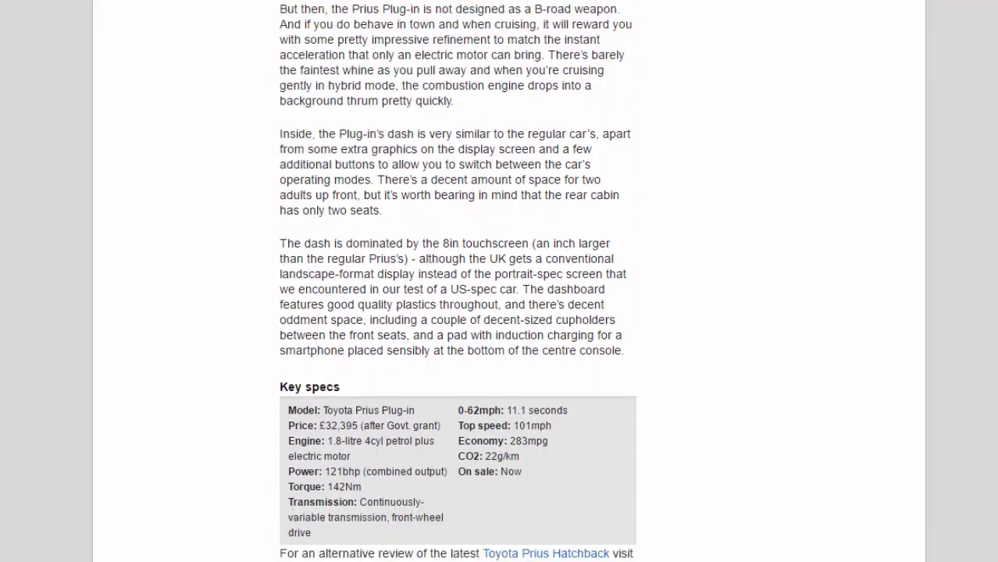
{"action": "scroll", "scroll_direction": "down", "scroll_amount": 3}
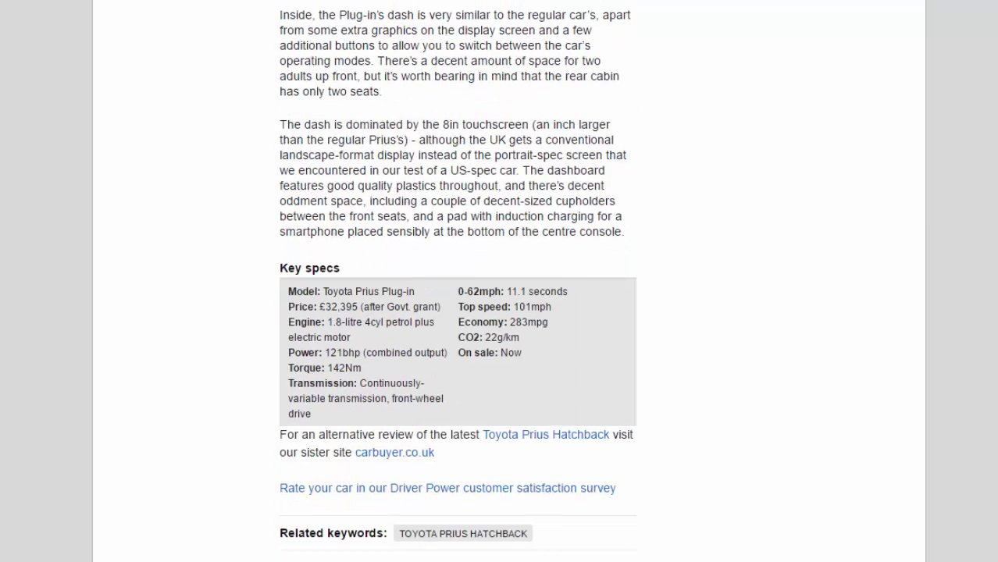